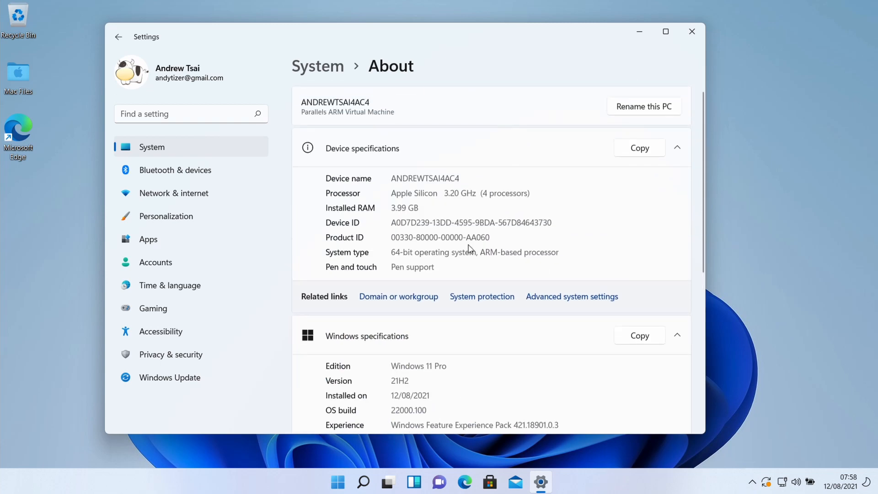
mouse_move(514, 250)
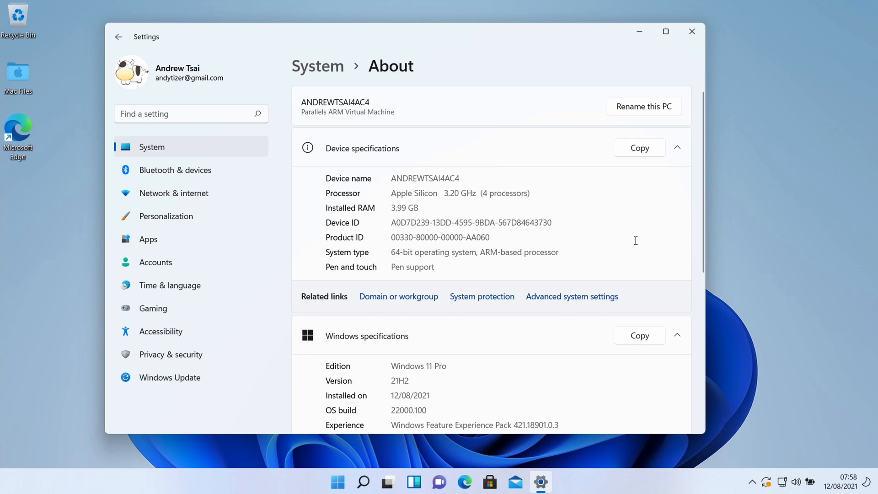
mouse_move(557, 219)
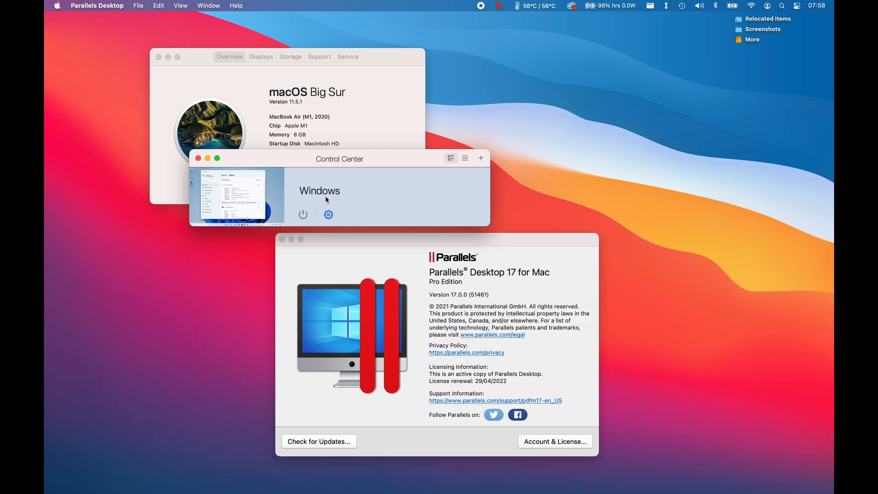
- Share Bluetooth devices with the Windows VM, then return to Windows and open Start
left_click(329, 215)
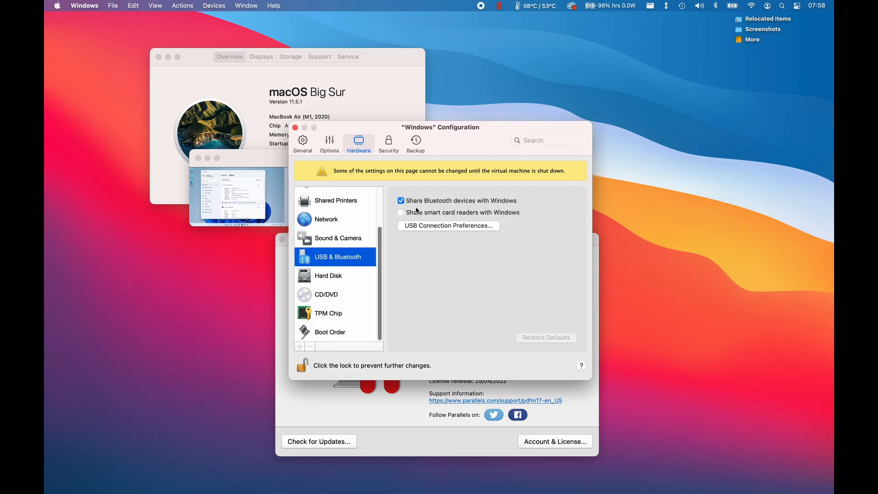
mouse_move(464, 205)
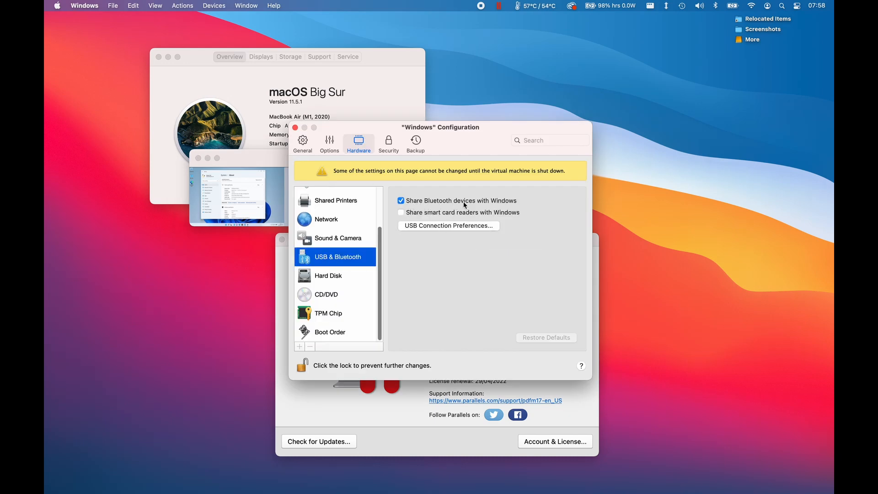
mouse_move(509, 140)
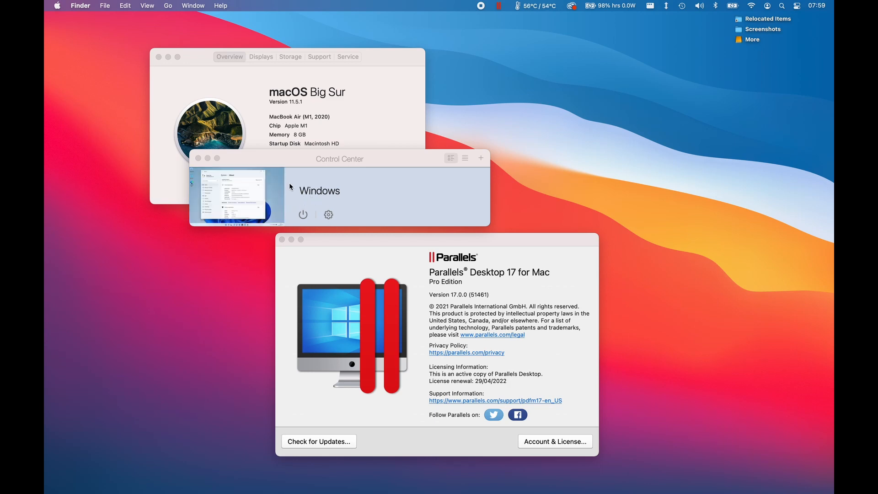
mouse_move(295, 199)
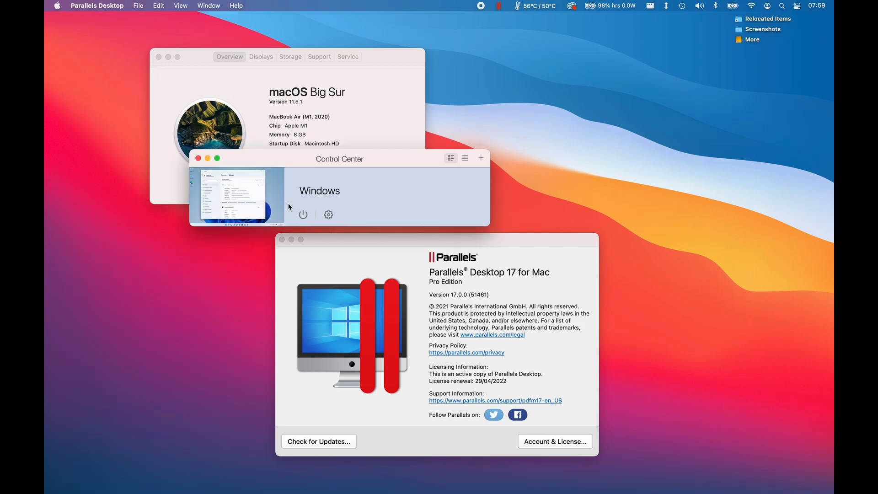
left_click(236, 195)
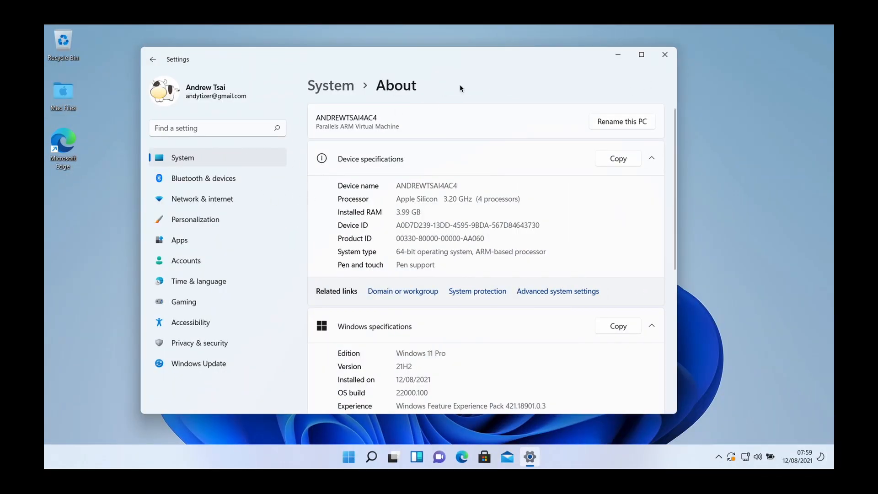
left_click(665, 54)
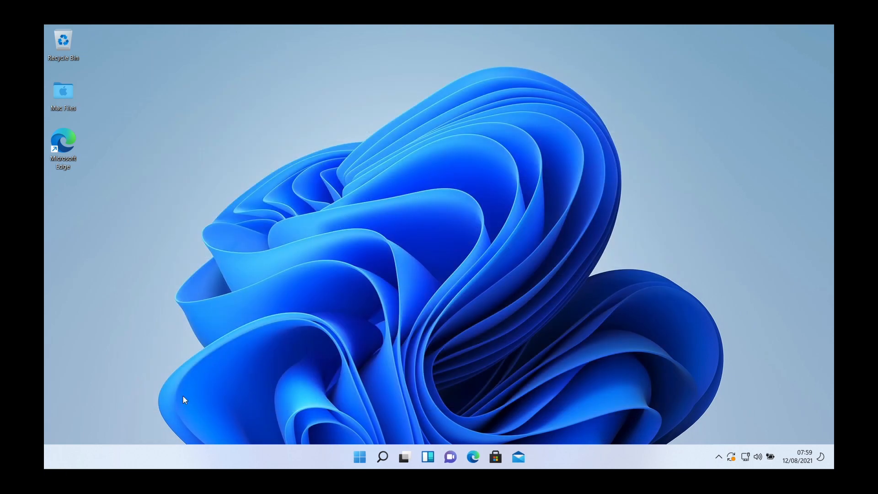
left_click(359, 457)
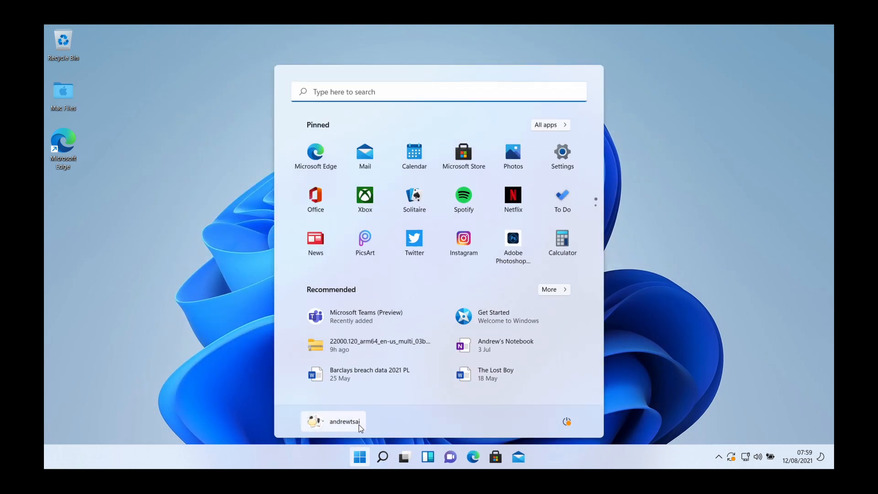
left_click(562, 152)
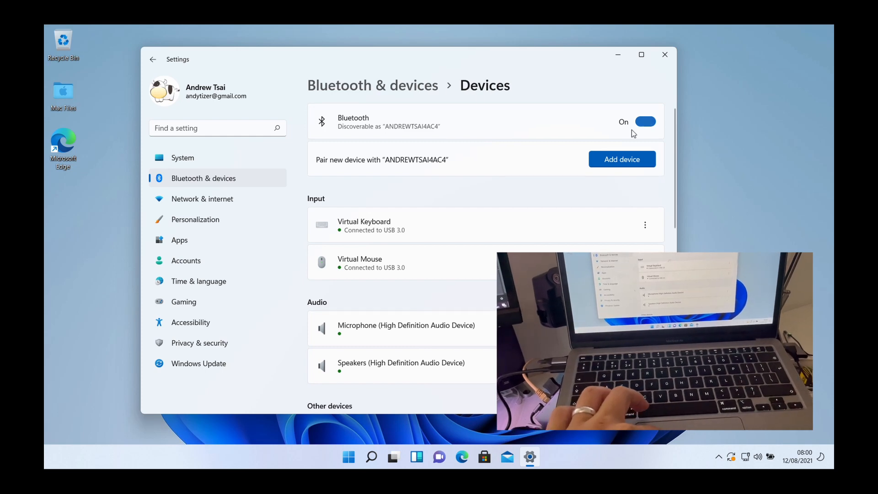
- Start adding a new Bluetooth device from the Bluetooth & devices page
left_click(622, 159)
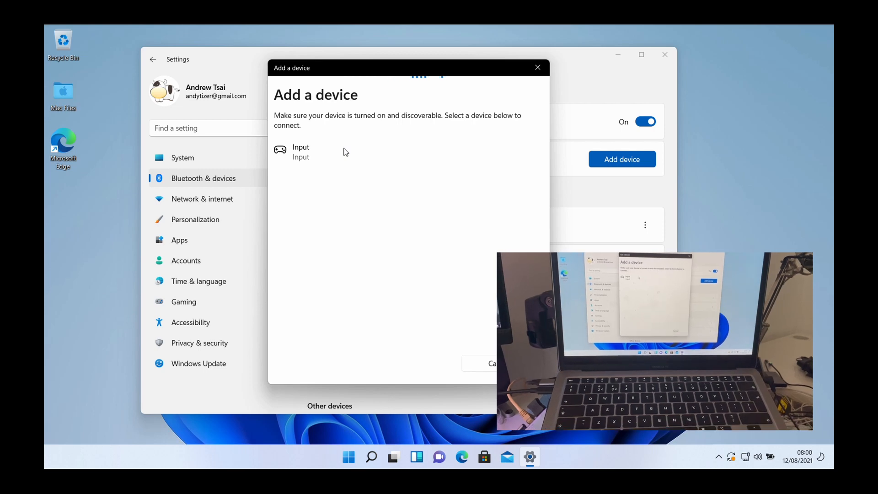
mouse_move(302, 162)
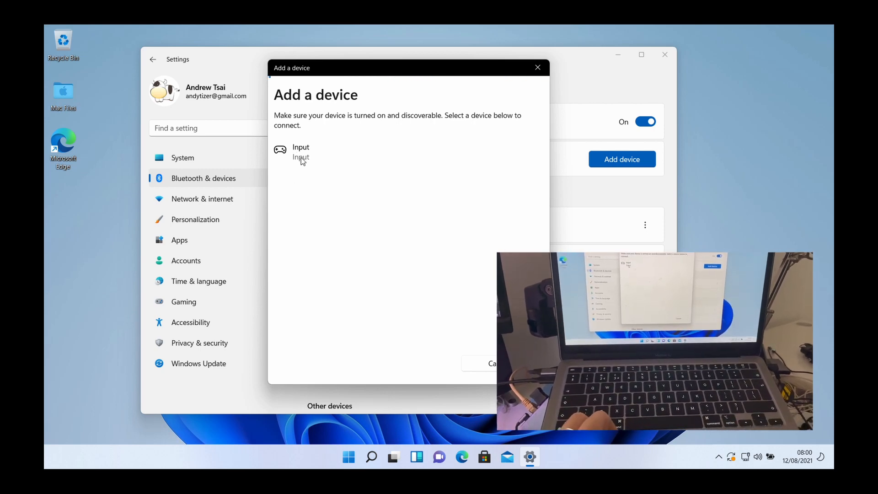
- Pair the controller listed as 'Input' in the Add a device dialog
left_click(301, 152)
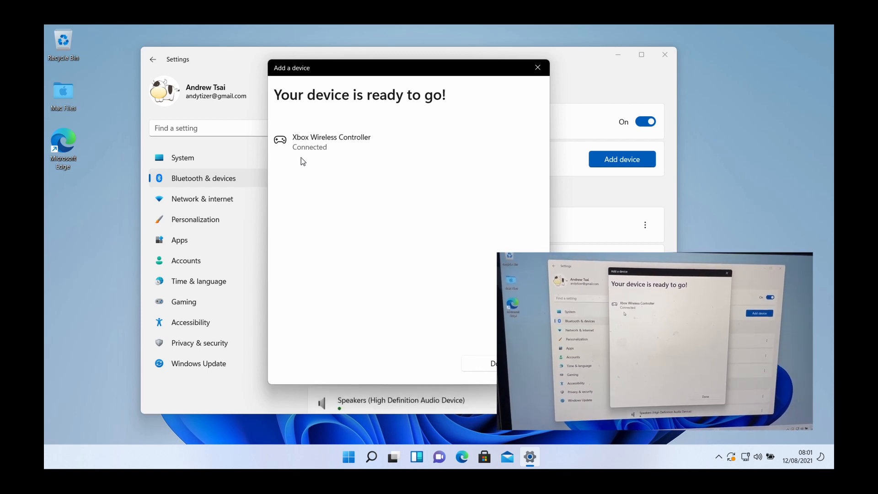
- Close the pairing dialog and view the Xbox 360 Controller readings on Gamepad Tester
left_click(461, 457)
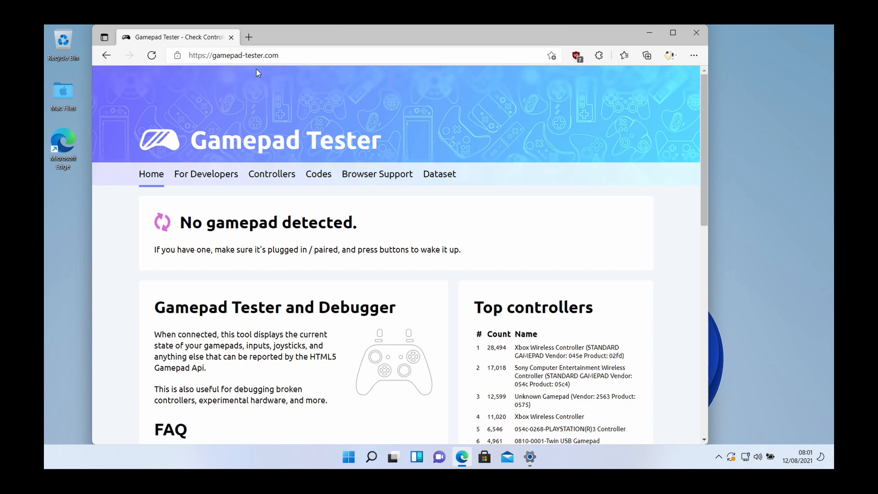
mouse_move(331, 199)
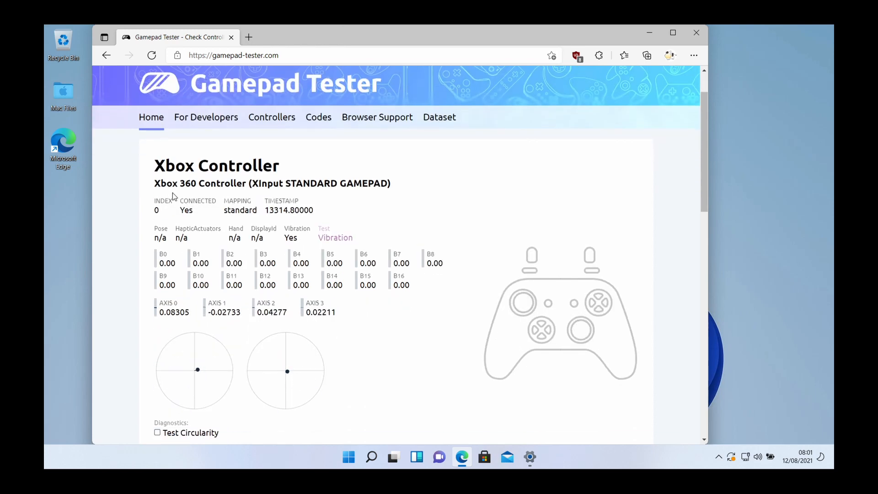
mouse_move(385, 367)
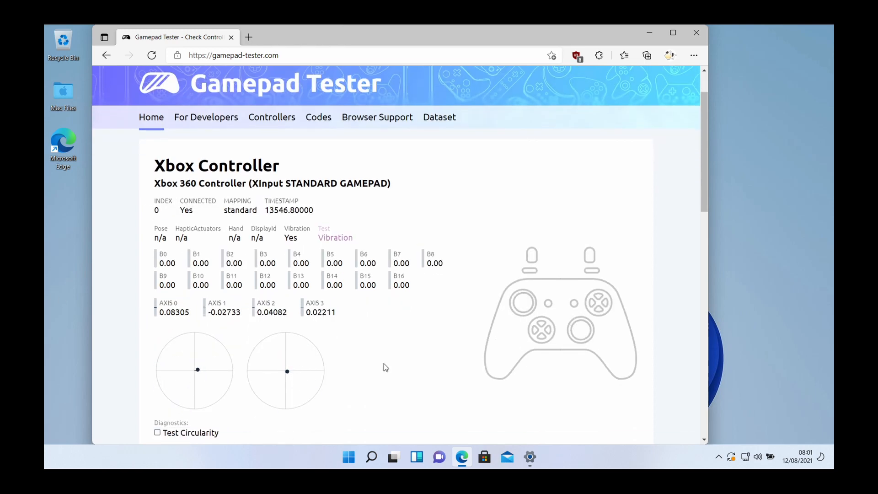
scroll("down", 3)
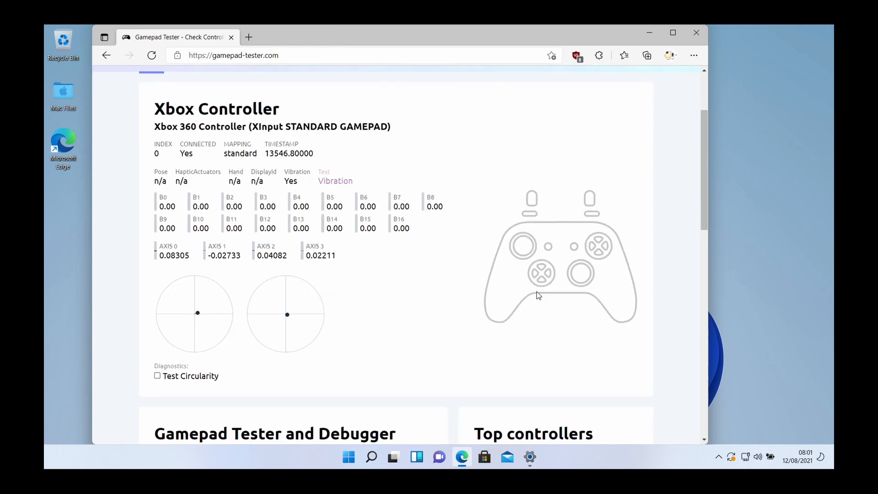